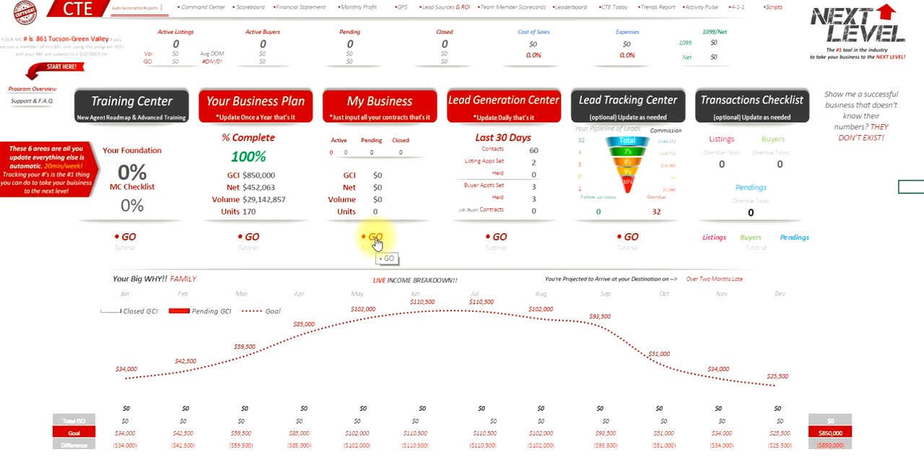
# Open the My Business contract tracker and set the first row to a closed Listing.
pyautogui.click(373, 237)
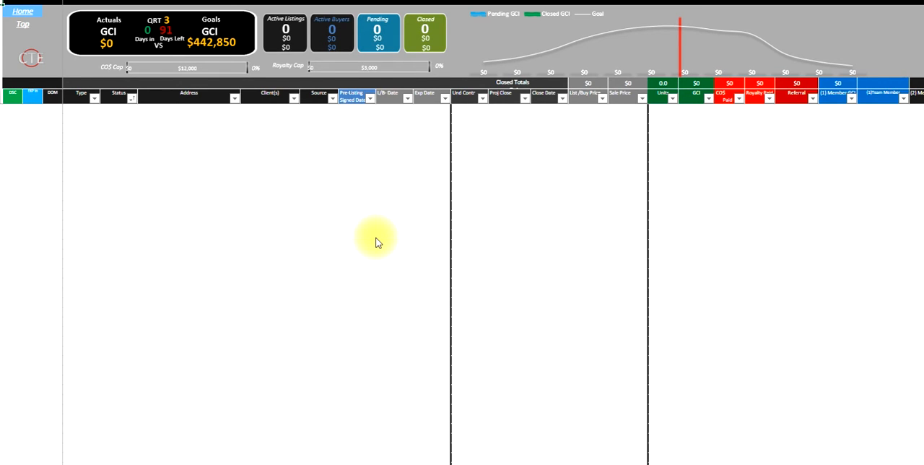
pyautogui.moveTo(93, 114)
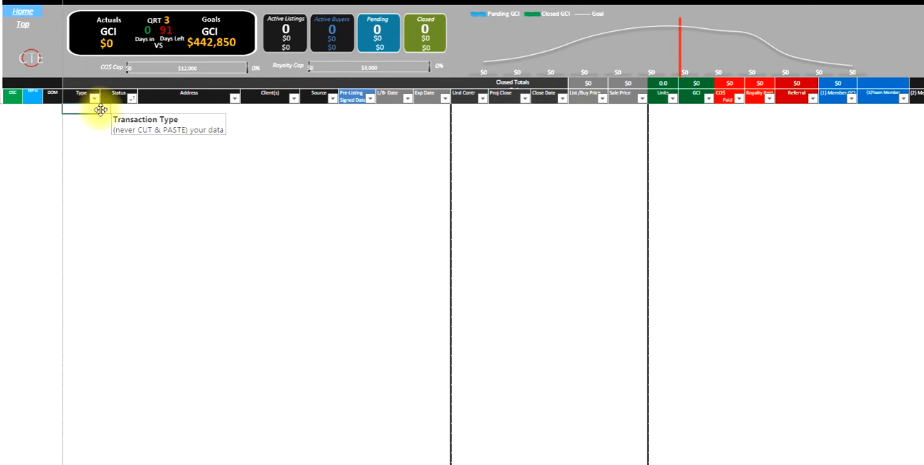
pyautogui.click(105, 99)
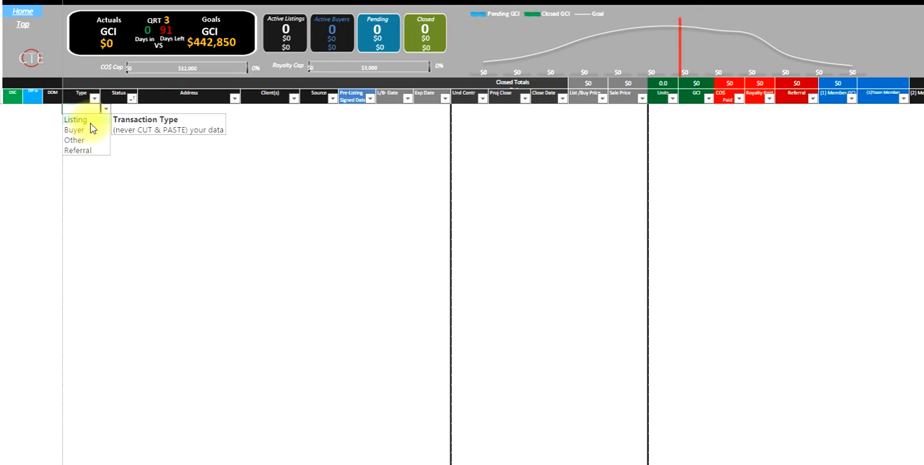
pyautogui.click(75, 119)
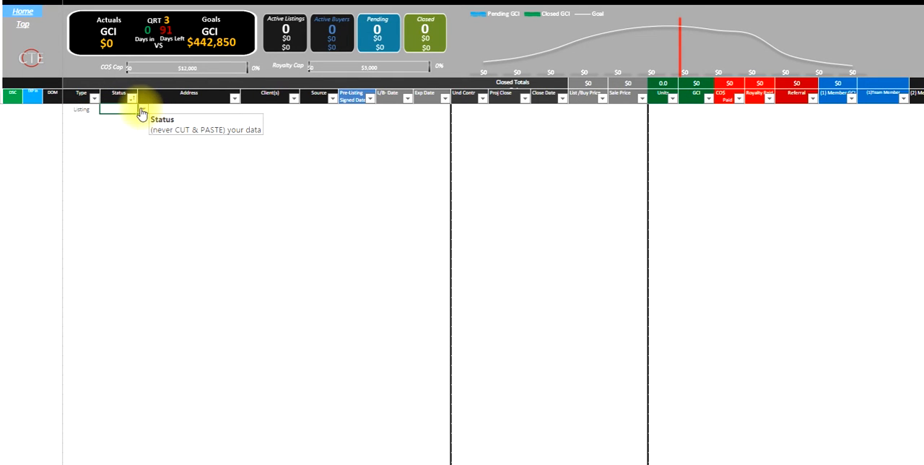
pyautogui.click(142, 109)
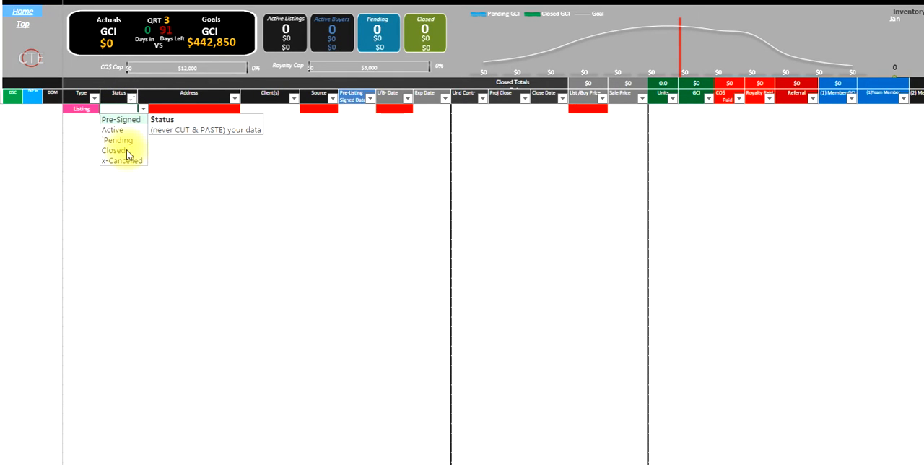
pyautogui.click(114, 151)
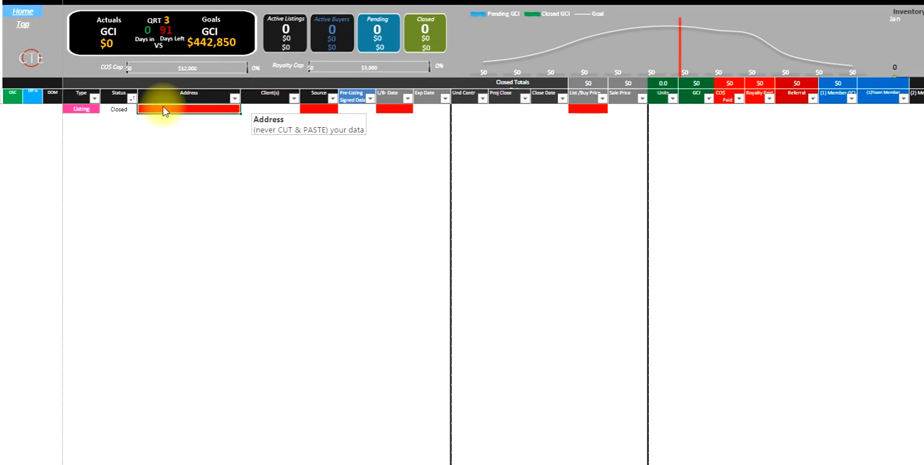
# Enter January Closings with a 1/31/15 close date, then start a Buyer row.
pyautogui.write('January Closings')
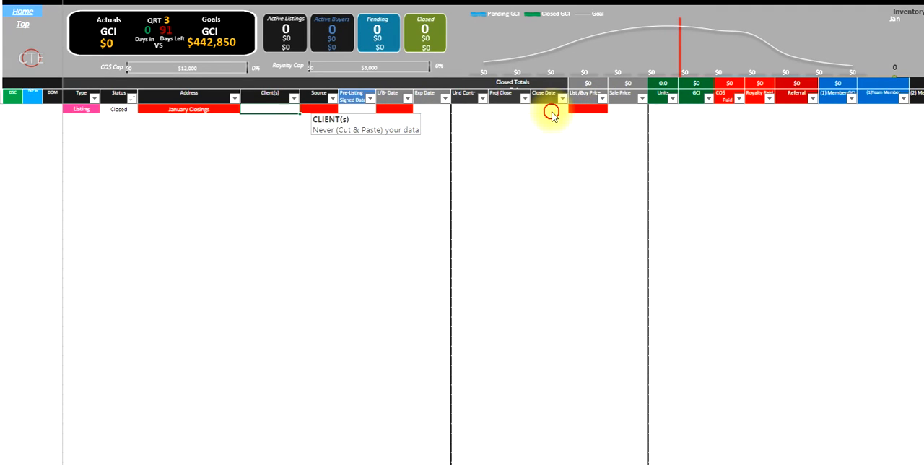
pyautogui.click(573, 108)
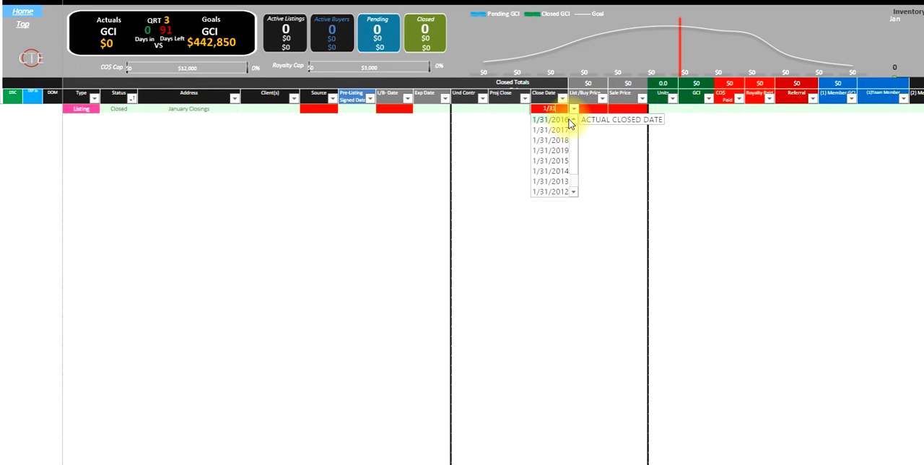
pyautogui.click(548, 160)
pyautogui.write('35000')
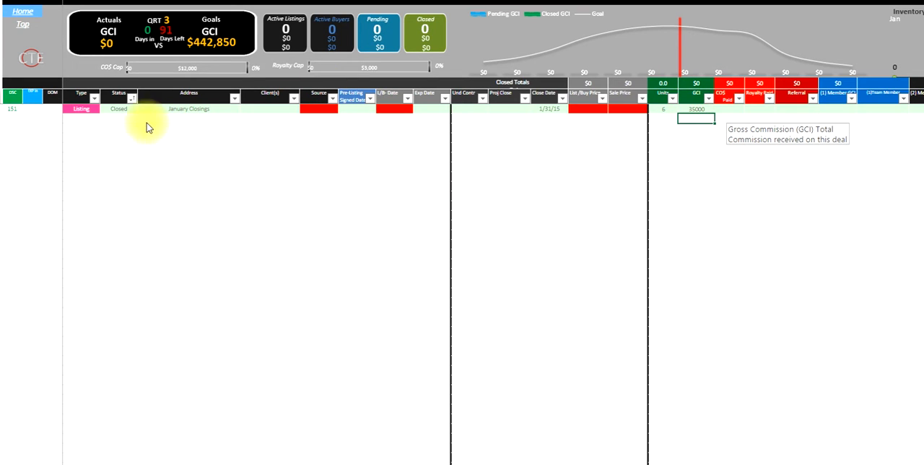
pyautogui.click(81, 109)
pyautogui.write('Buyer')
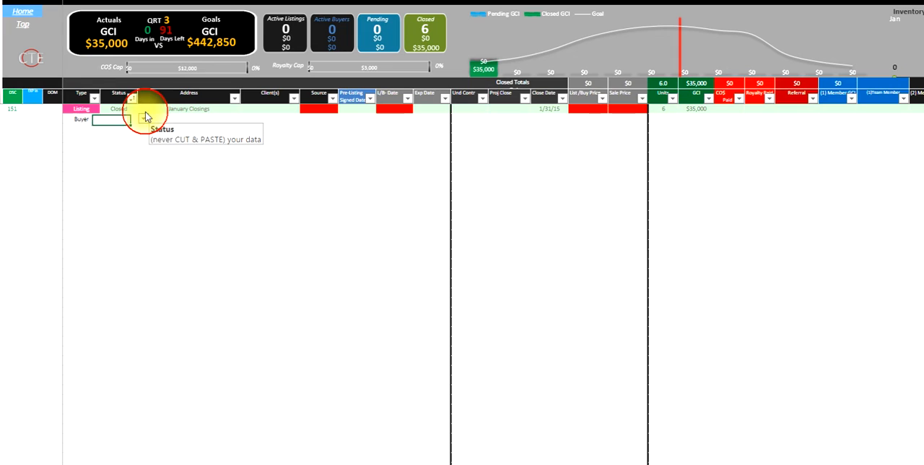
# Mark the buyer row Closed and enter 3 units and $25,250 GCI.
pyautogui.click(143, 118)
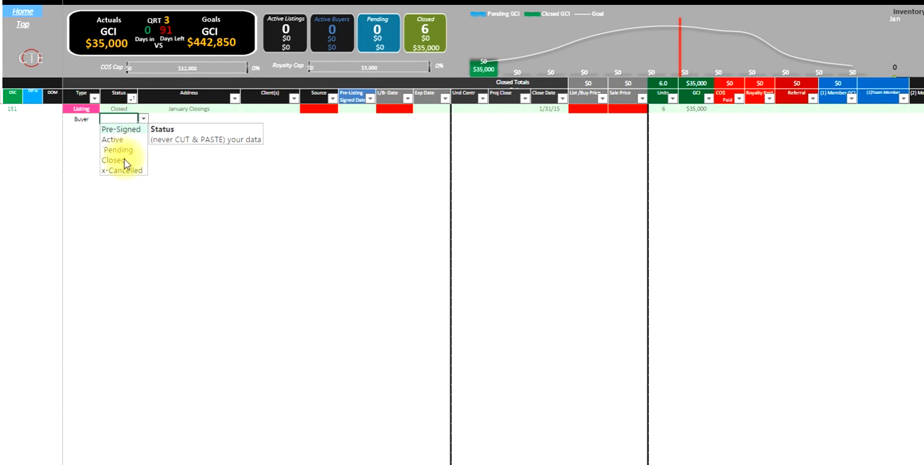
pyautogui.click(114, 159)
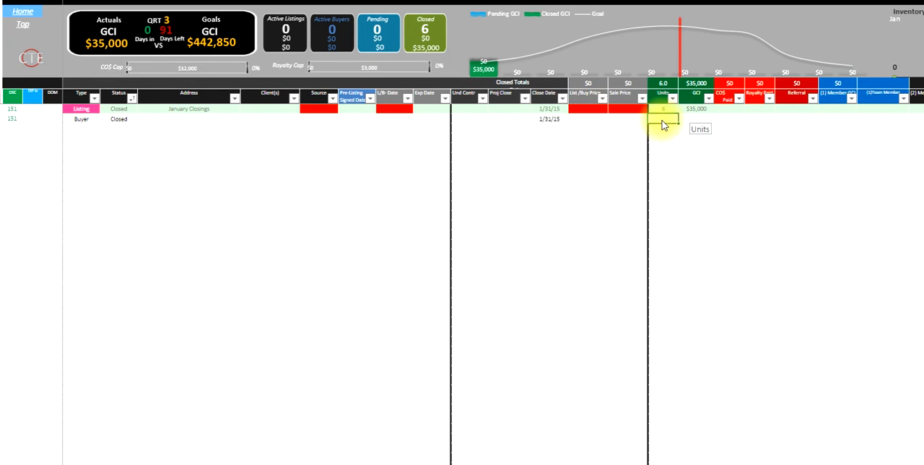
pyautogui.click(695, 118)
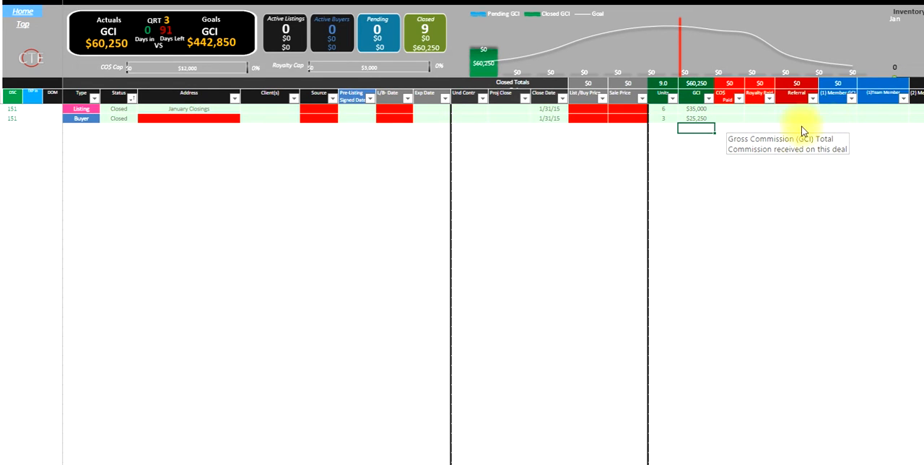
pyautogui.moveTo(837, 119)
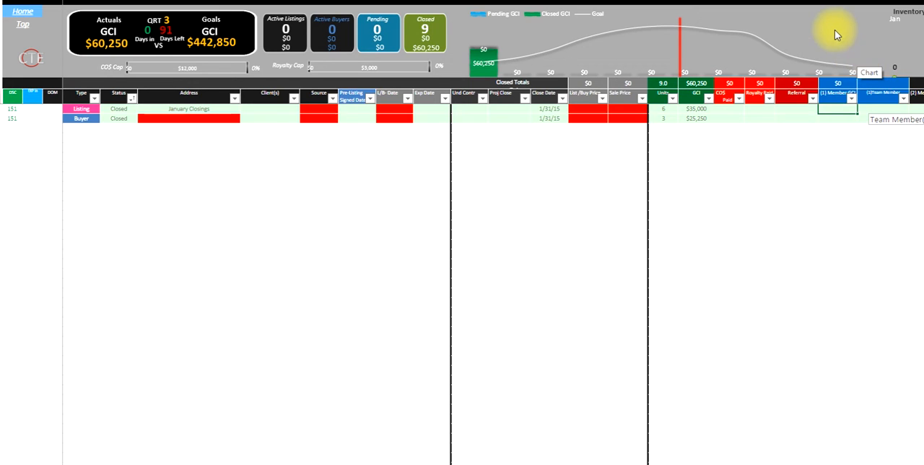
pyautogui.moveTo(500, 51)
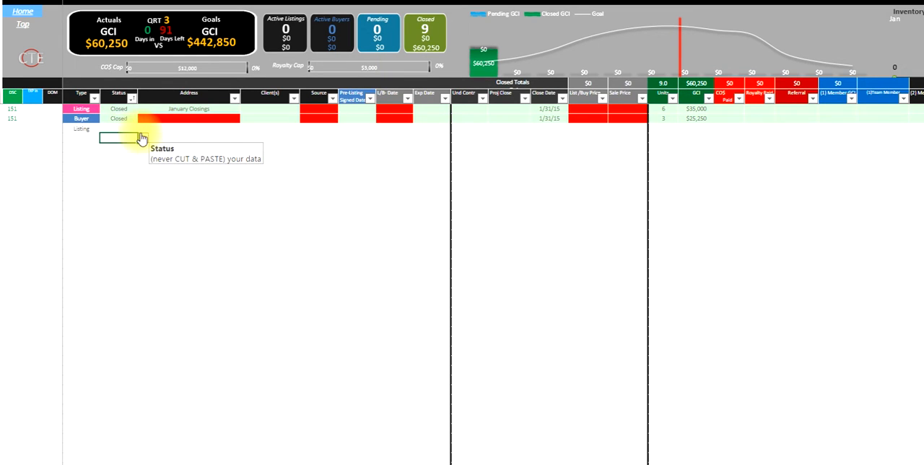
# Mark the Feb Closings row Closed, date it 2/28/15, and enter a $5,500 referral.
pyautogui.click(143, 128)
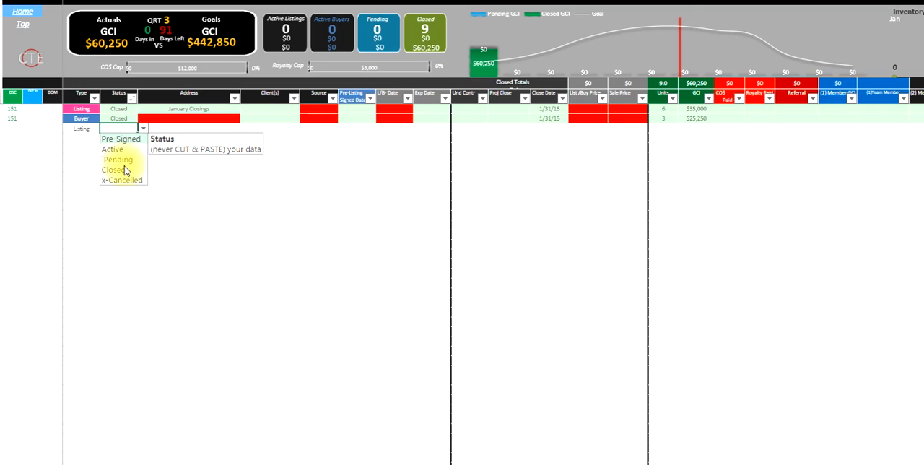
pyautogui.click(114, 169)
pyautogui.write('Feb Closings')
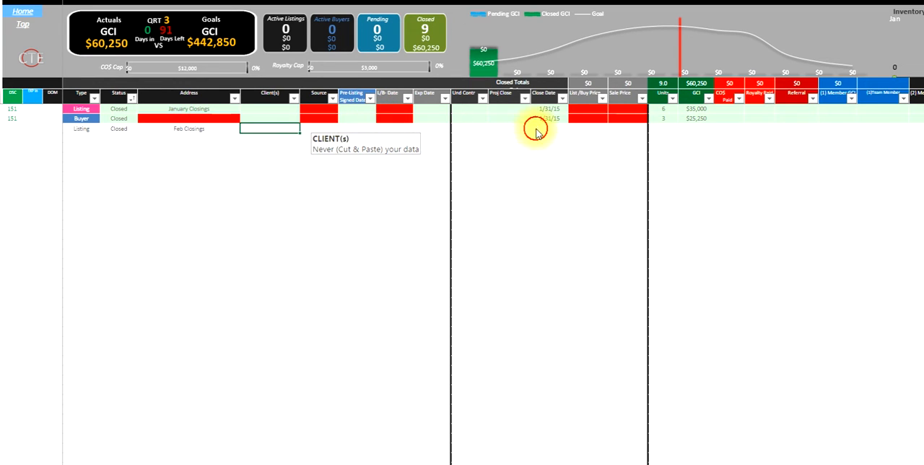
pyautogui.click(550, 128)
pyautogui.write('2/28/1')
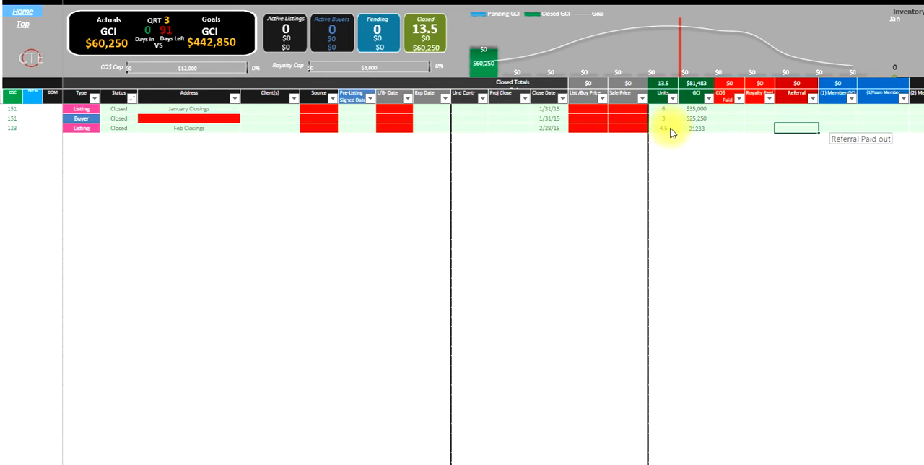
pyautogui.write('5500')
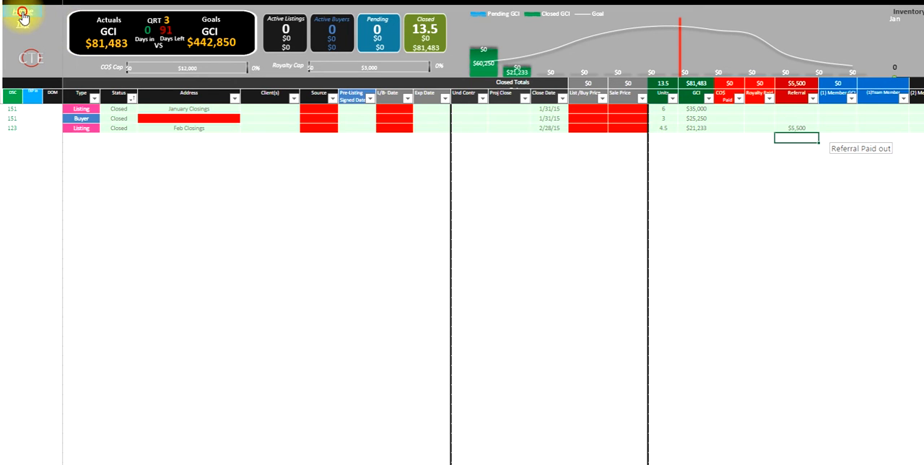
# Return to the Home dashboard showing 13.5 closed units and $81,483 GCI.
pyautogui.click(22, 16)
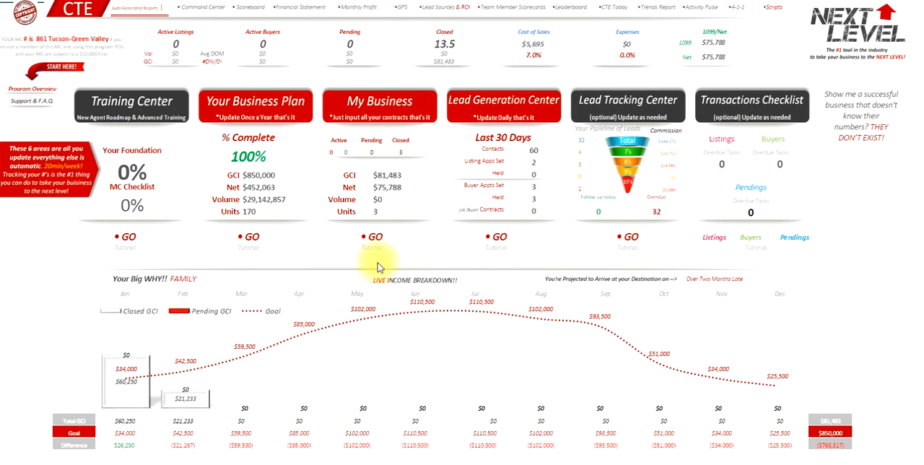
pyautogui.moveTo(375, 94)
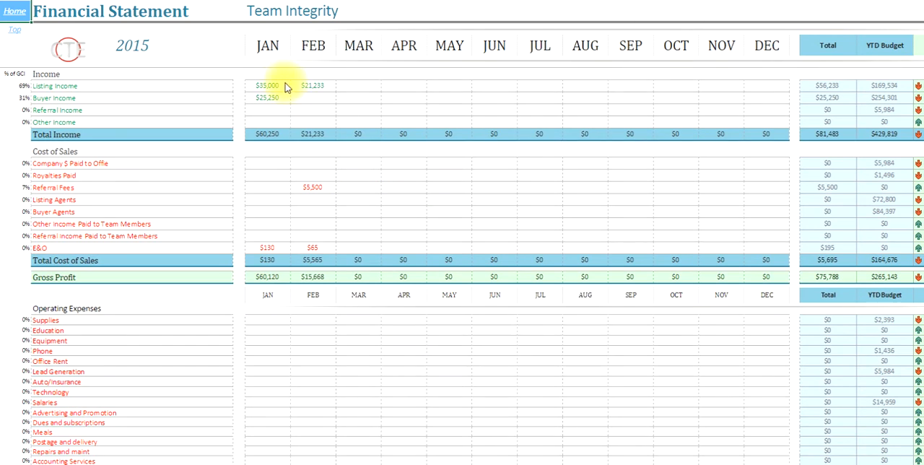
pyautogui.moveTo(321, 210)
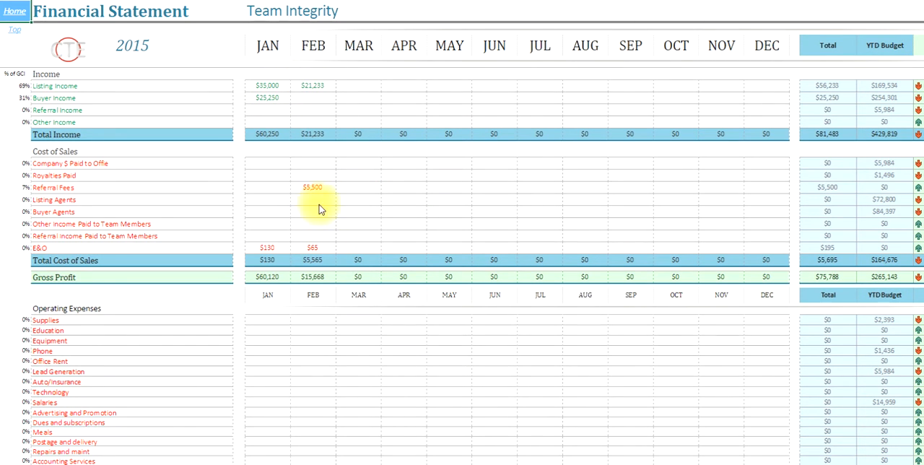
# Scroll the dashboard to review February's $21,233 income and $5,500 referral fee.
pyautogui.scroll(-3)
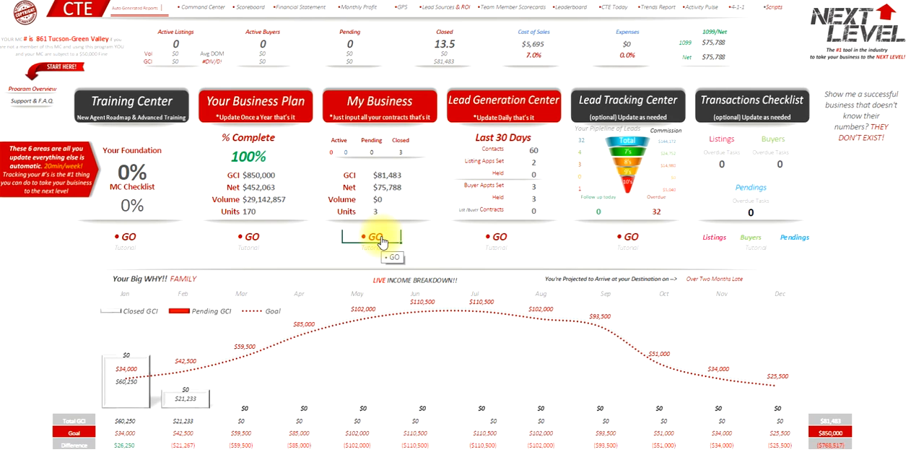
# Reopen the emptied My Business tracker and list the first row's type choices.
pyautogui.click(372, 236)
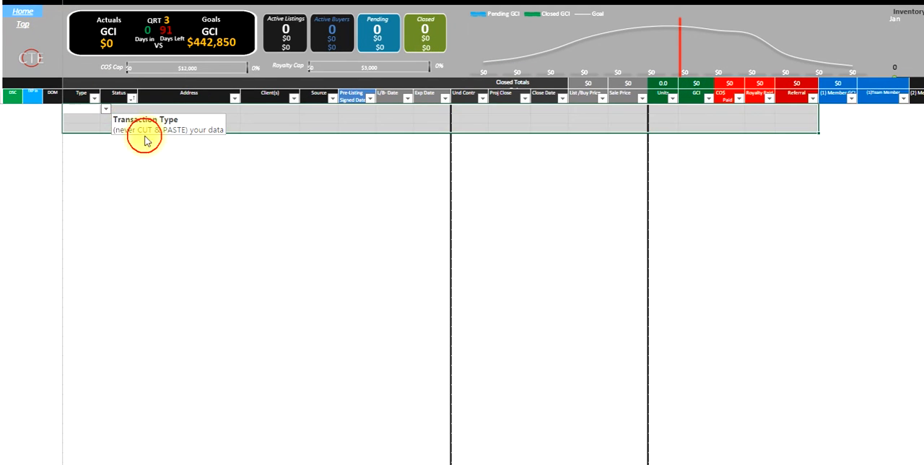
pyautogui.click(105, 108)
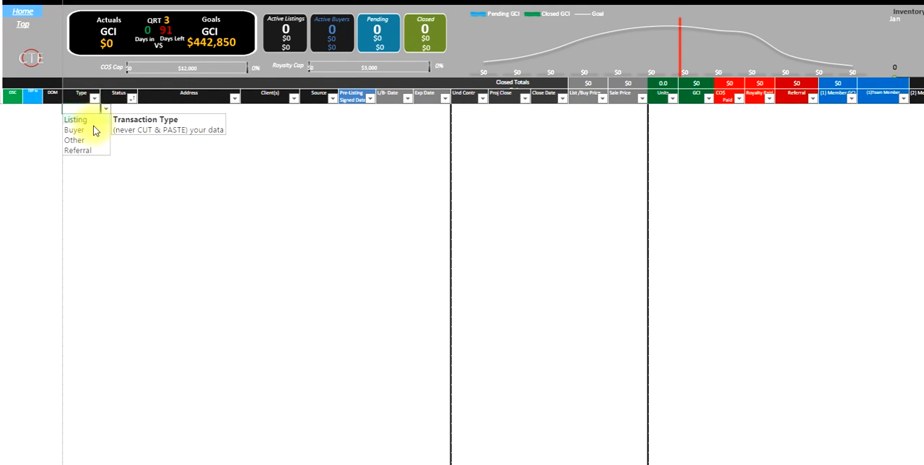
# Fill row one as a closed Listing, 'YTD Closings', closing 6/30/2015, 32 units, 72350 GCI.
pyautogui.click(75, 119)
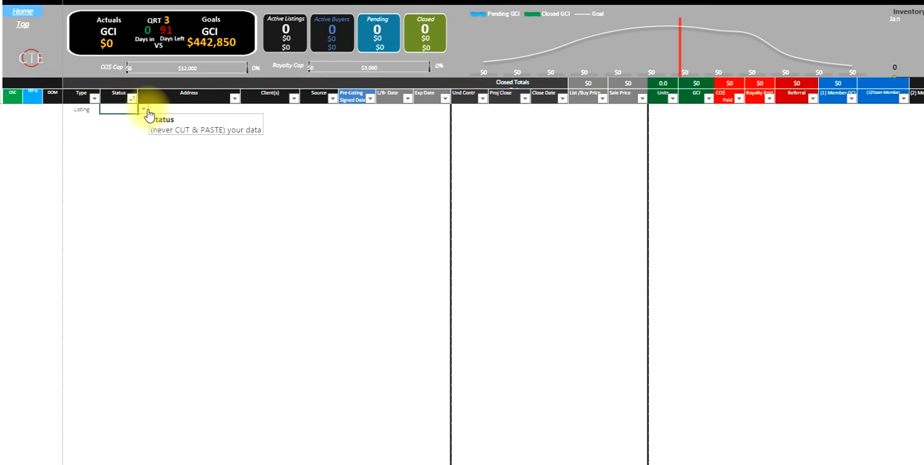
pyautogui.click(143, 98)
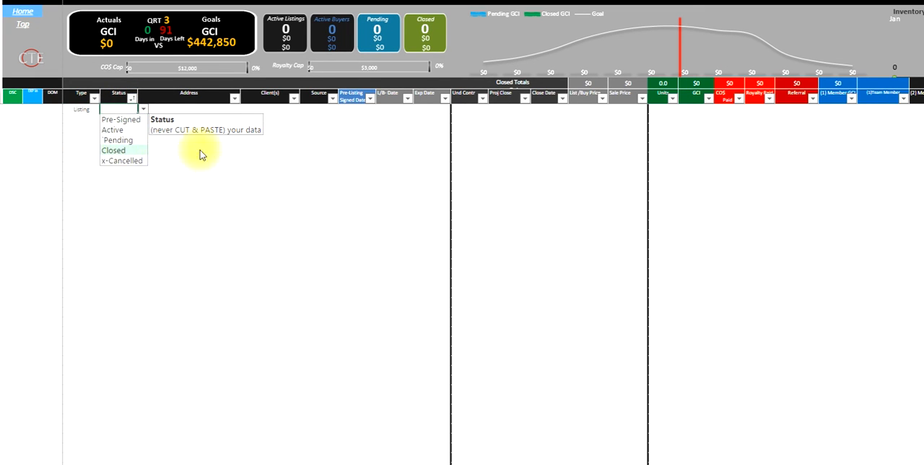
pyautogui.click(113, 150)
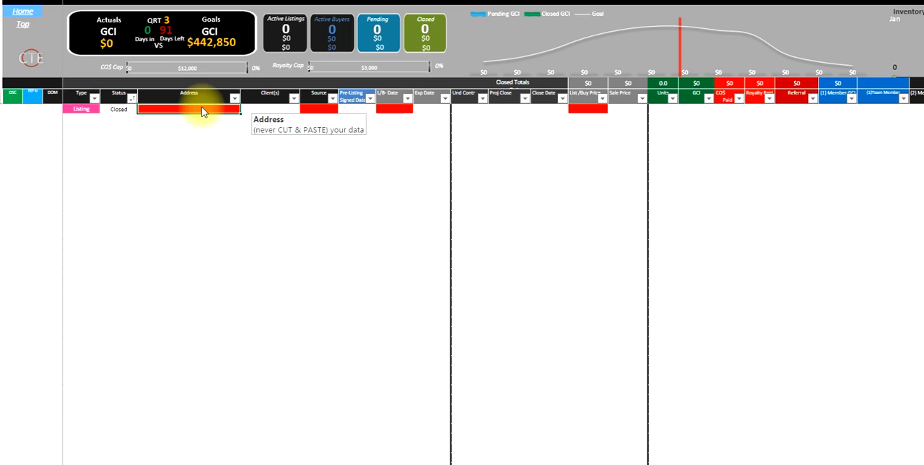
pyautogui.write('YTD Cls')
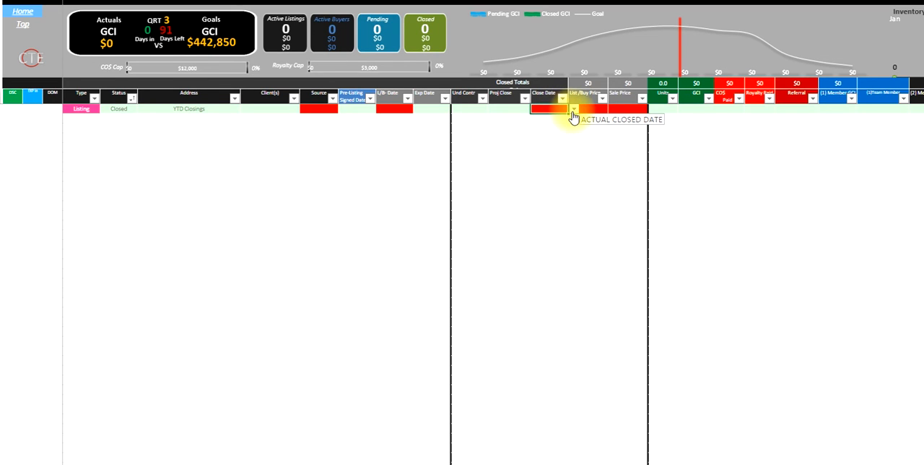
pyautogui.click(562, 99)
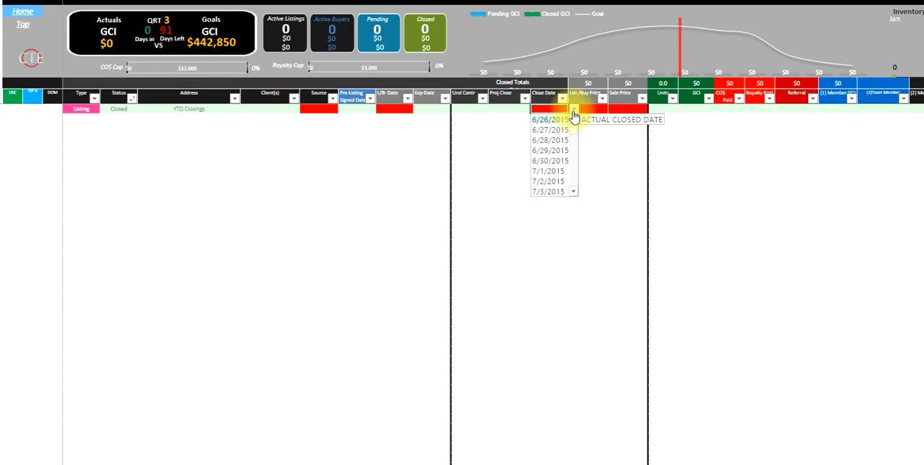
pyautogui.click(550, 160)
pyautogui.write('72350')
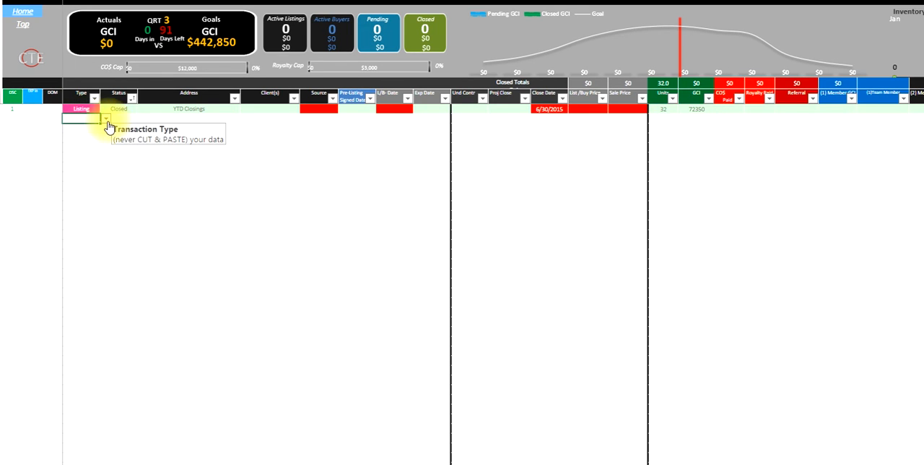
# Set row two as a closed Buyer and begin its YTD Closings address.
pyautogui.click(104, 117)
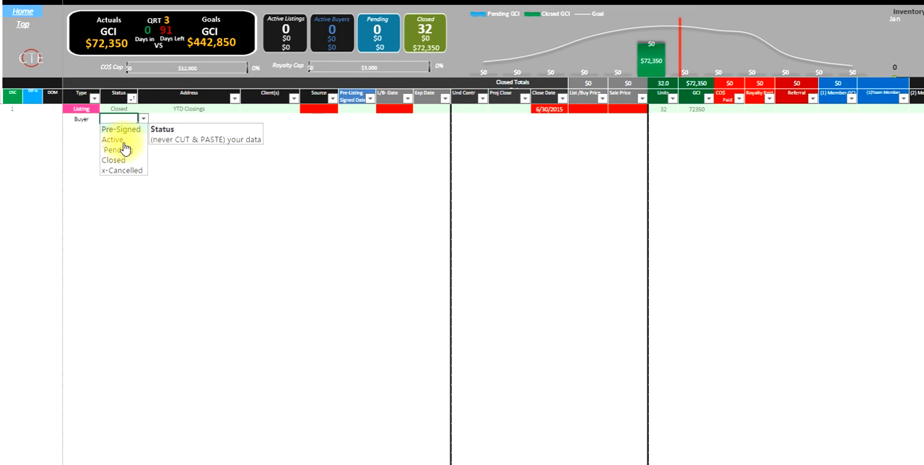
pyautogui.click(113, 159)
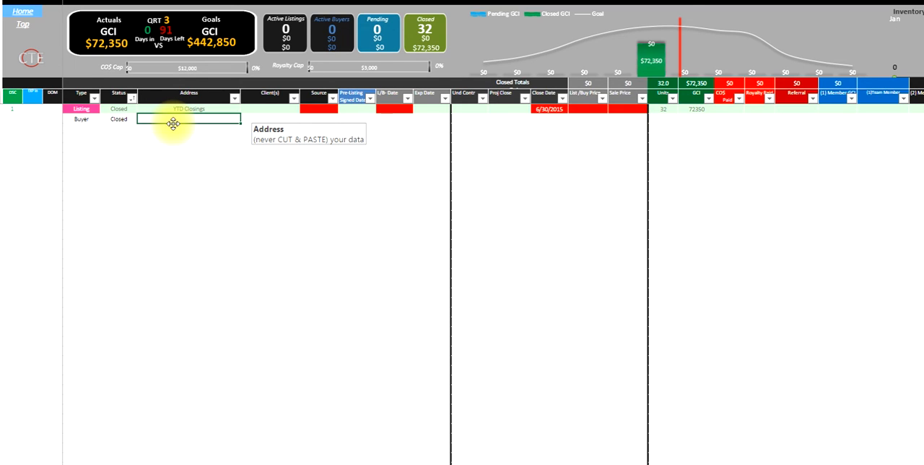
pyautogui.click(268, 118)
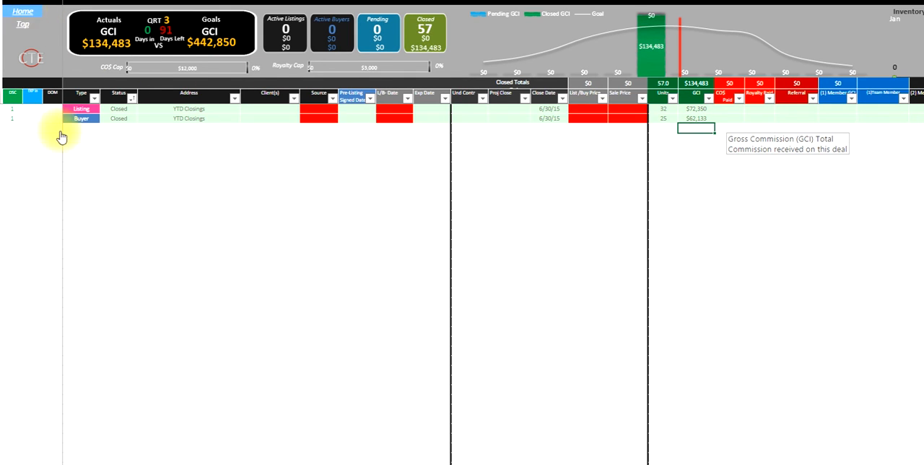
# Set the third row's Type to Referral and its Status to Closed.
pyautogui.click(105, 128)
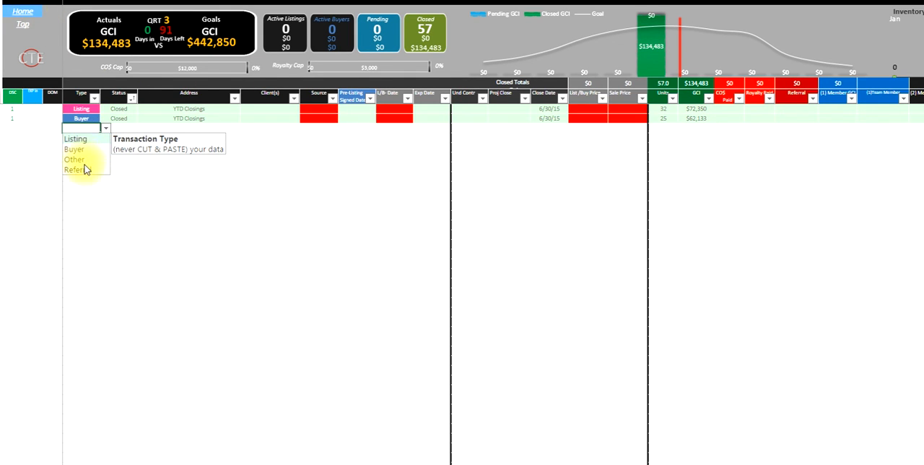
pyautogui.click(73, 169)
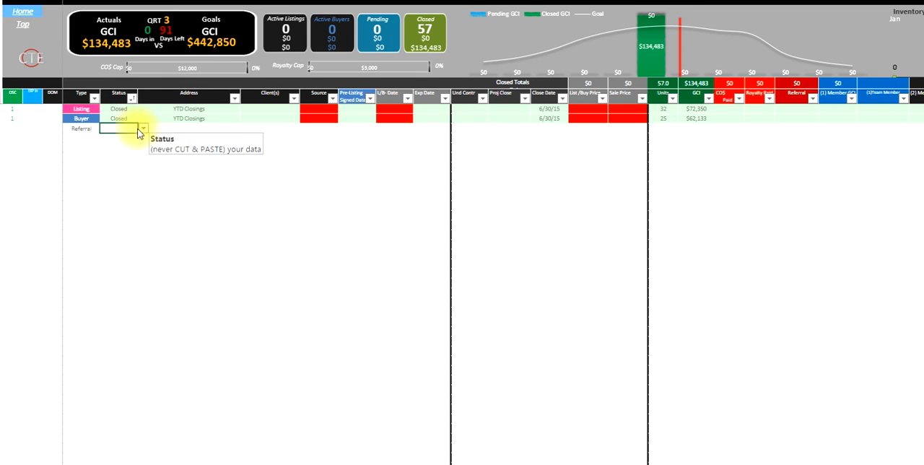
pyautogui.click(143, 127)
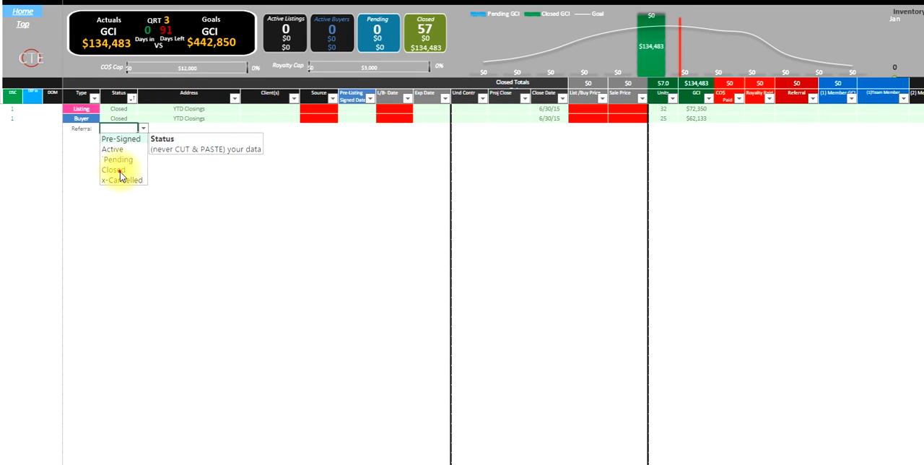
pyautogui.click(113, 169)
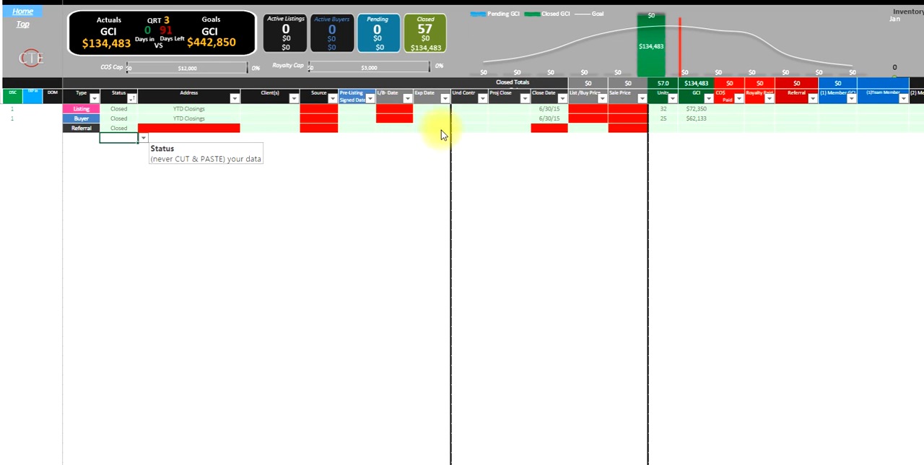
pyautogui.moveTo(212, 128)
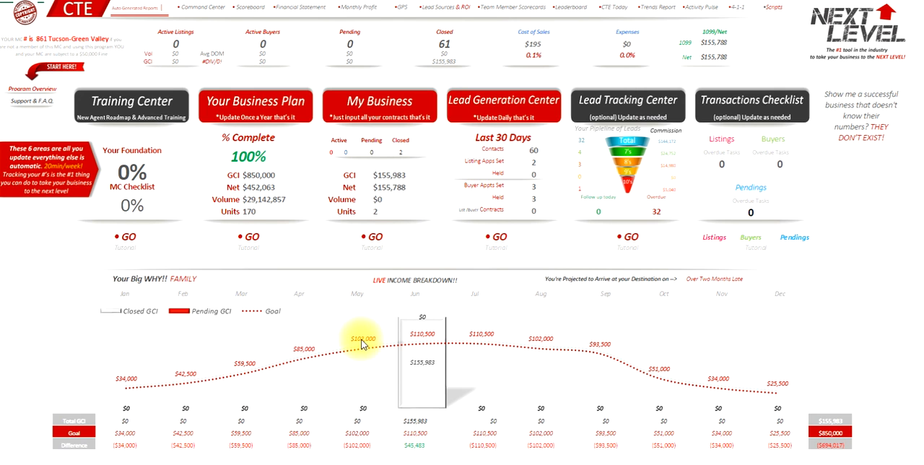
# Scroll the Home dashboard to review June's $155,983 closed GCI on the chart and GPS.
pyautogui.scroll(-3)
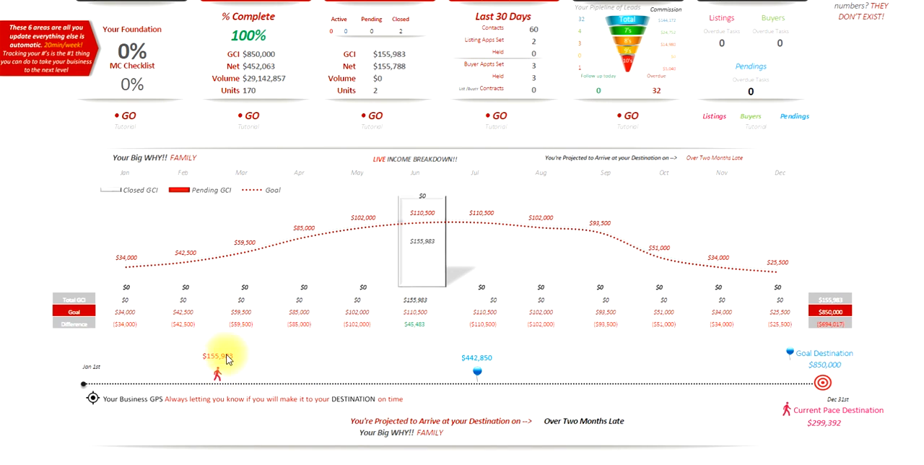
pyautogui.moveTo(480, 382)
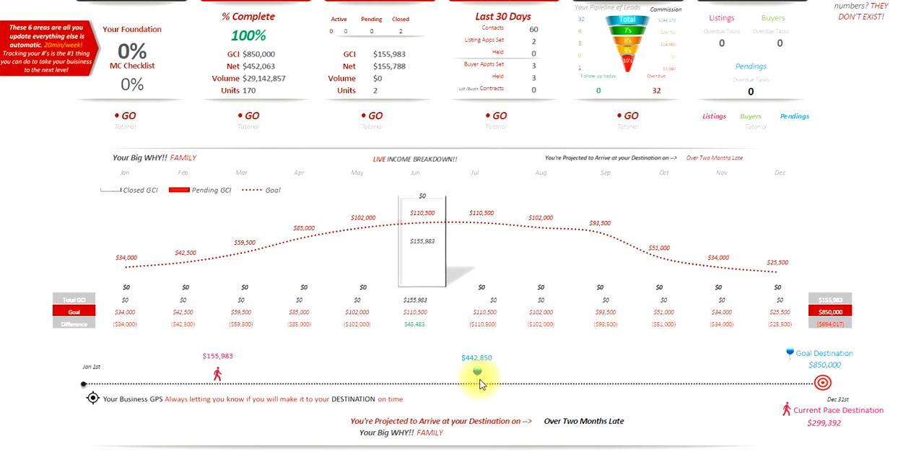
pyautogui.moveTo(672, 426)
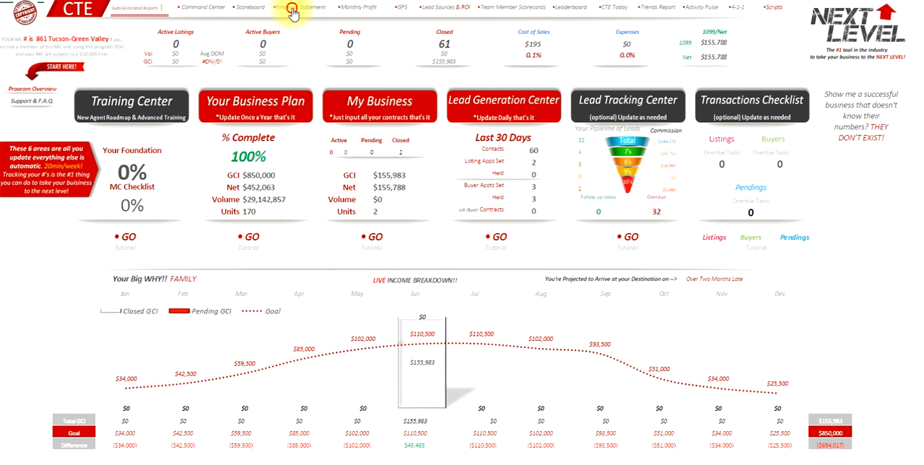
pyautogui.click(293, 7)
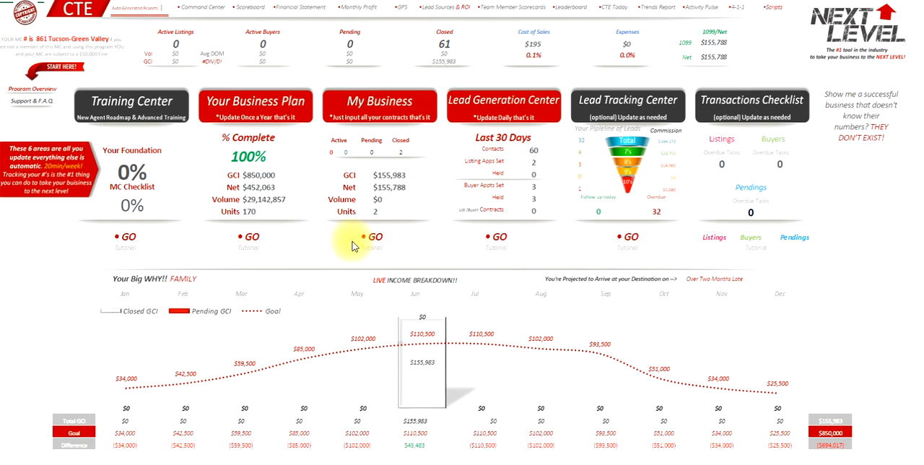
pyautogui.moveTo(373, 237)
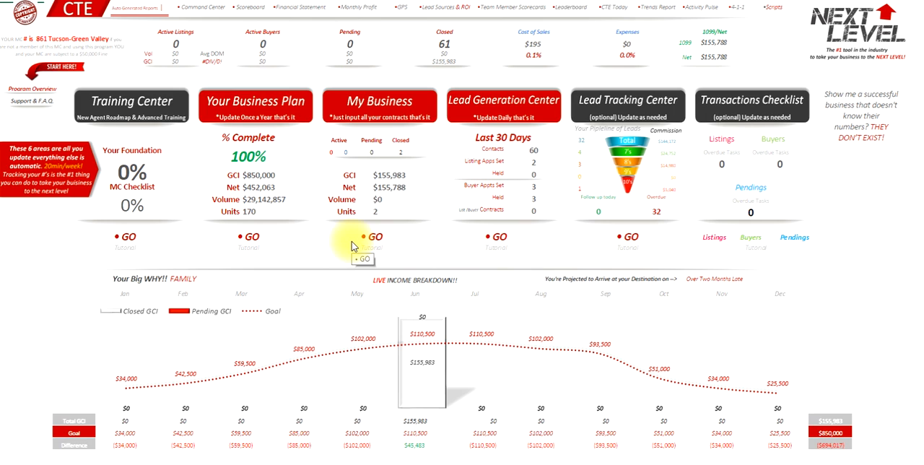